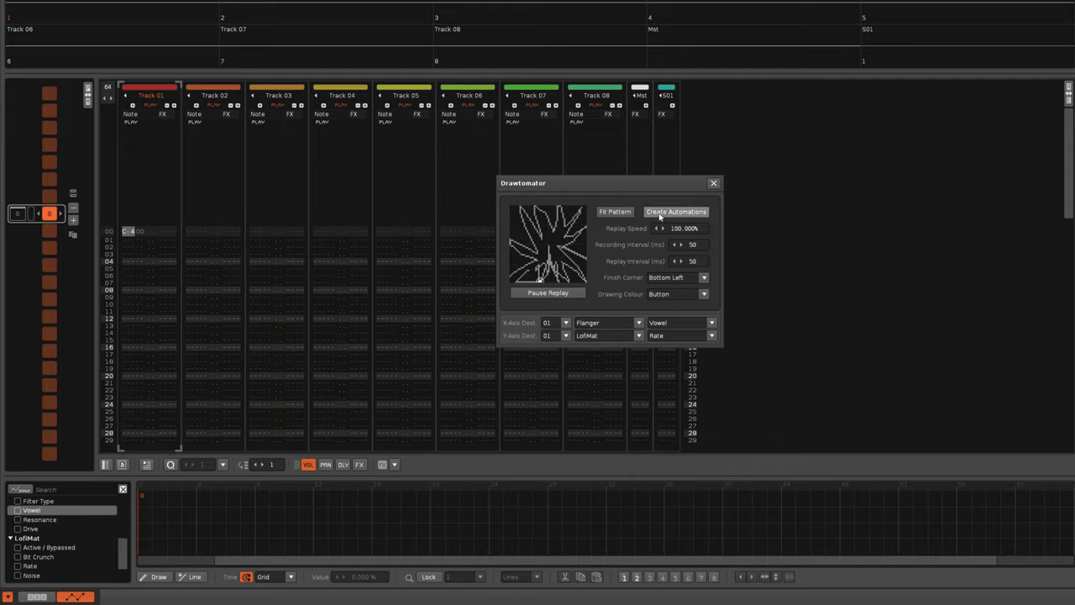
Step: Create automations from the drawing and inspect the generated LofiMat Rate lane
{"action": "left_click", "coordinate": [676, 212]}
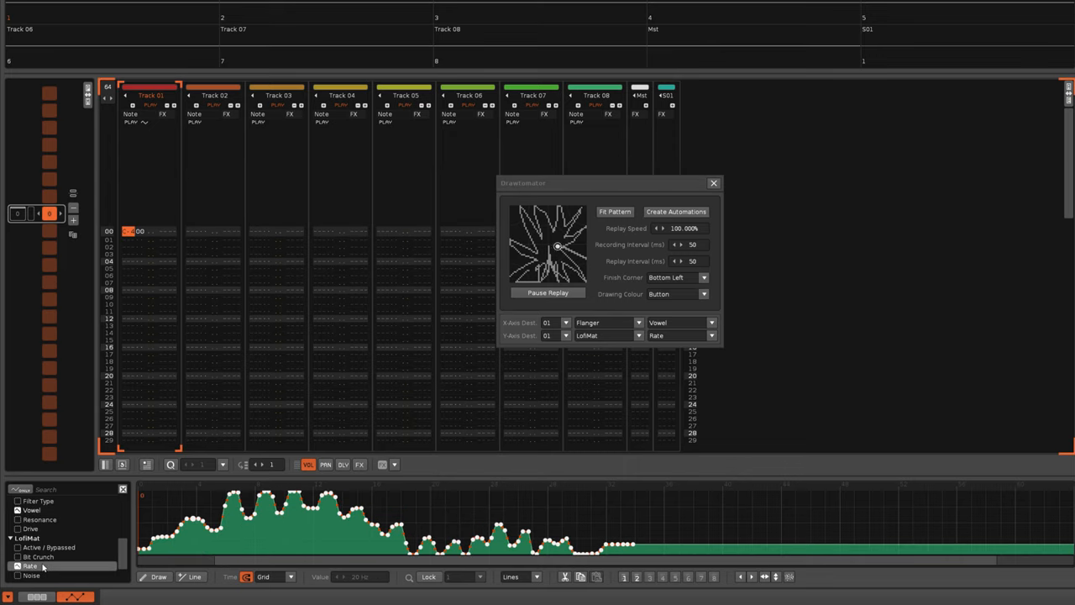
{"action": "left_click", "coordinate": [548, 292]}
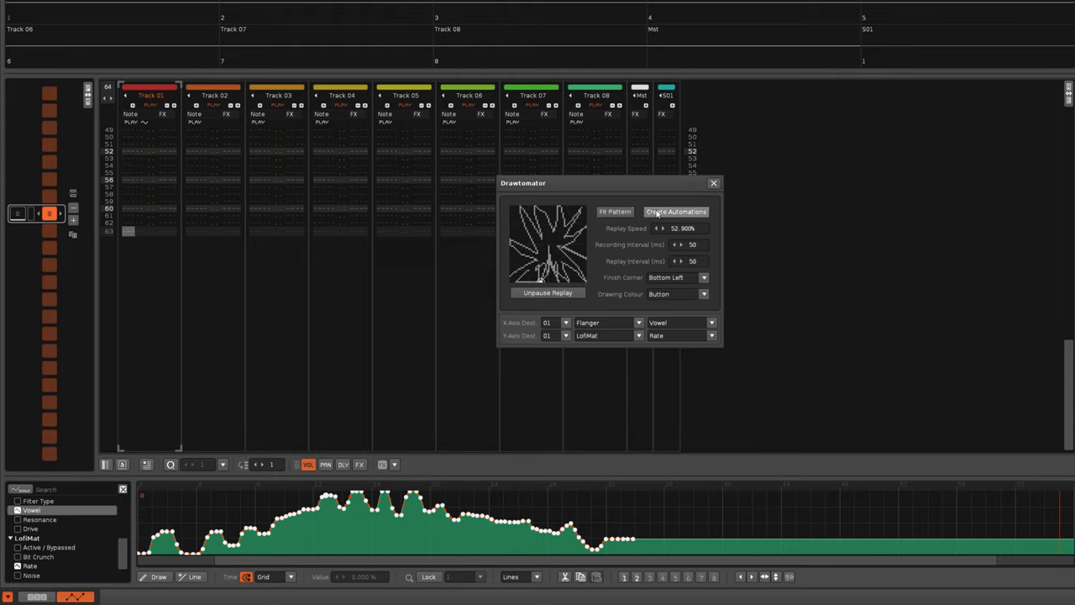
Step: Regenerate the automations at about 33% replay speed and review the stretched Rate curve
{"action": "left_click", "coordinate": [675, 212]}
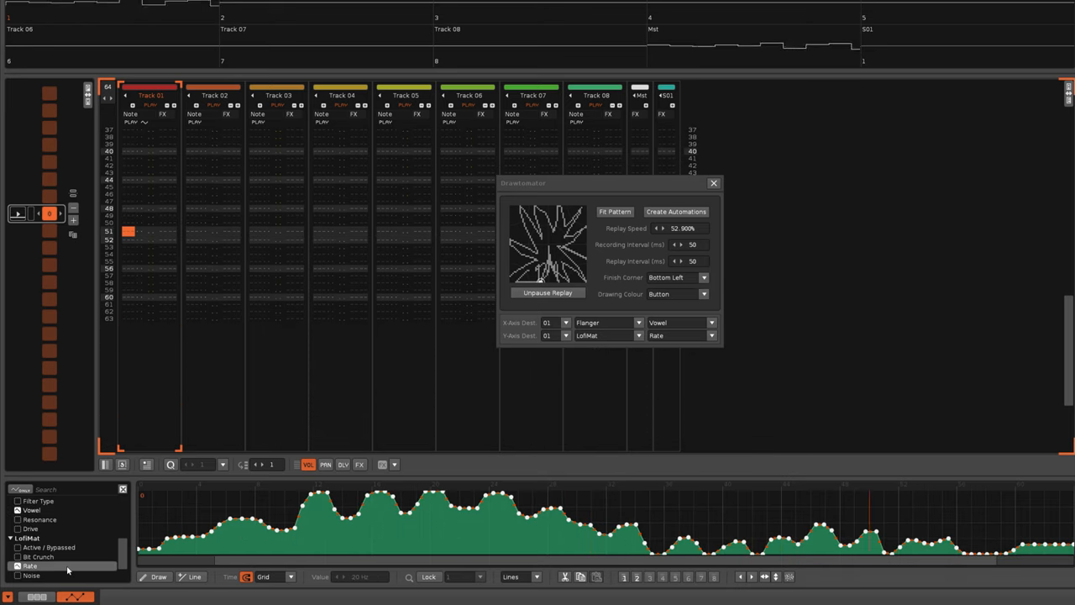
{"action": "scroll", "scroll_direction": "down", "scroll_amount": 3}
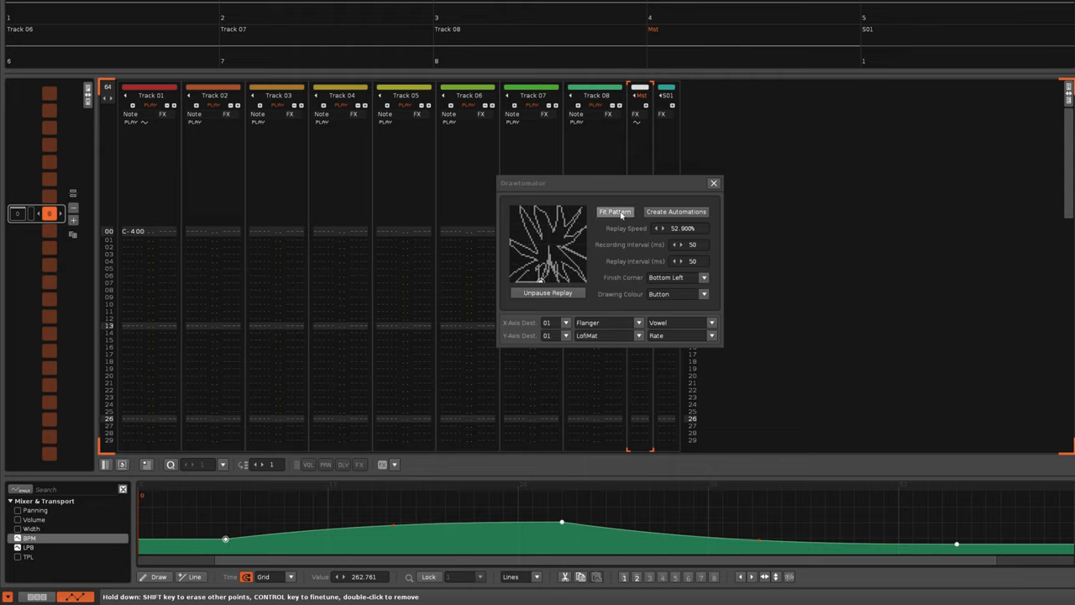
Step: Fit the replay to the pattern (2171.988%) and recreate the automations
{"action": "left_click", "coordinate": [615, 211]}
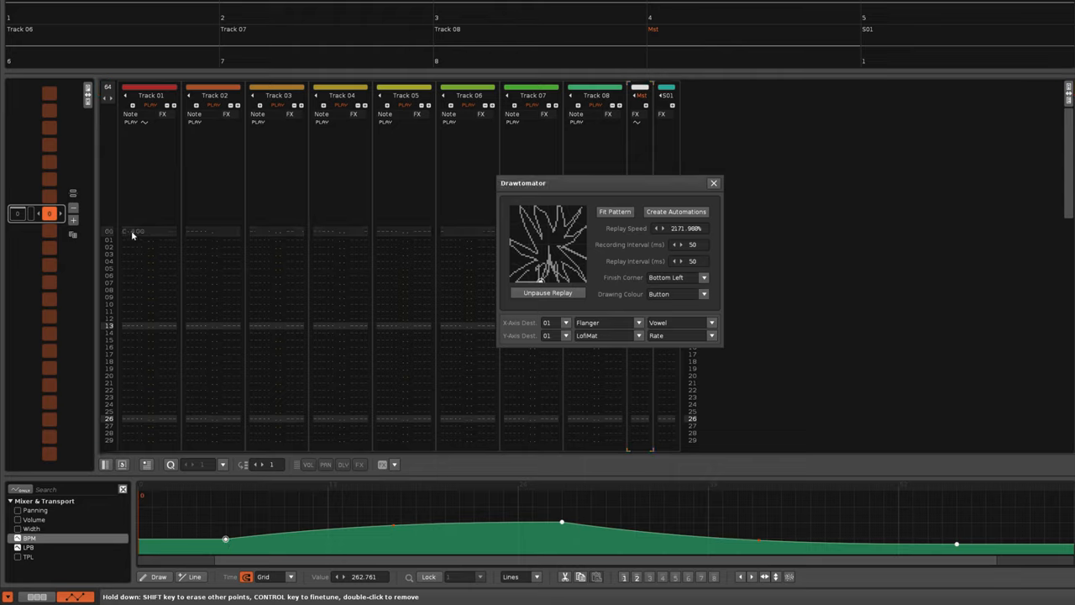
{"action": "left_click", "coordinate": [676, 212]}
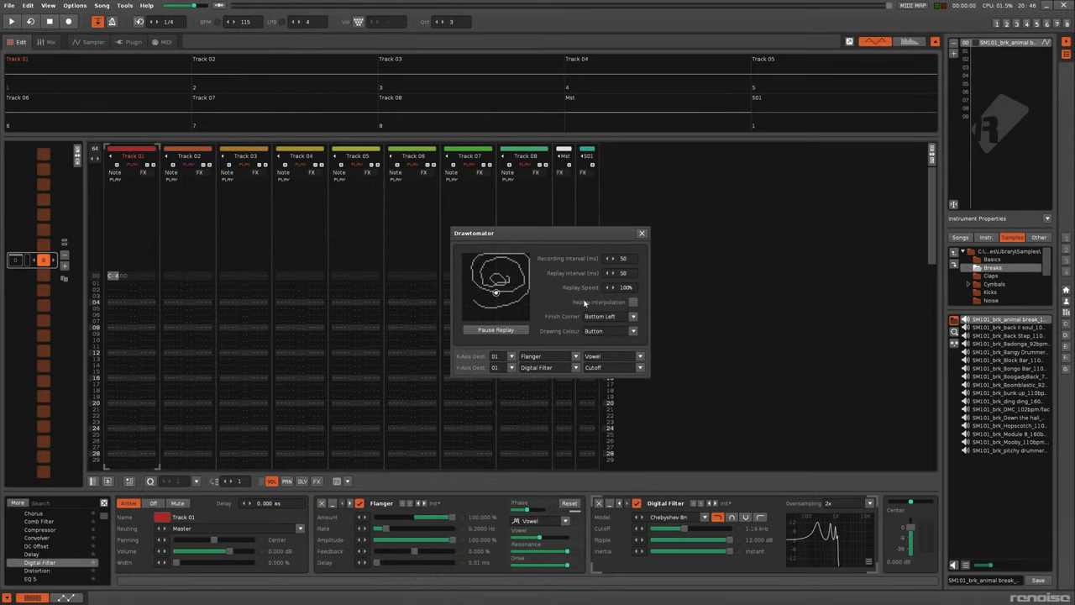
Step: Let the spiral drawing replay onto Flanger Vowel and Digital Filter Cutoff
{"action": "left_click", "coordinate": [632, 303]}
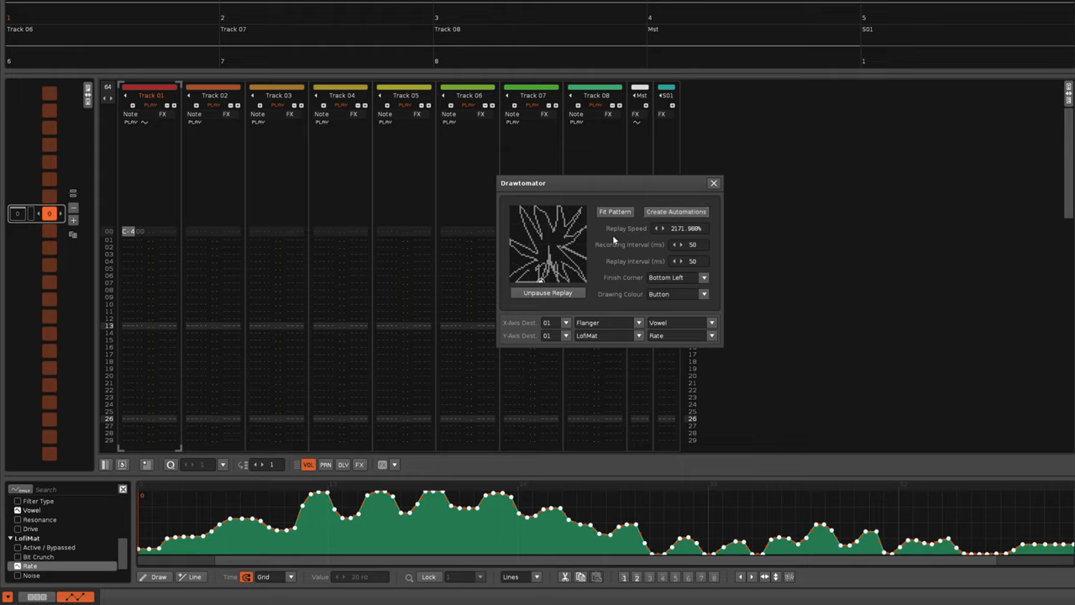
{"action": "mouse_move", "coordinate": [704, 235]}
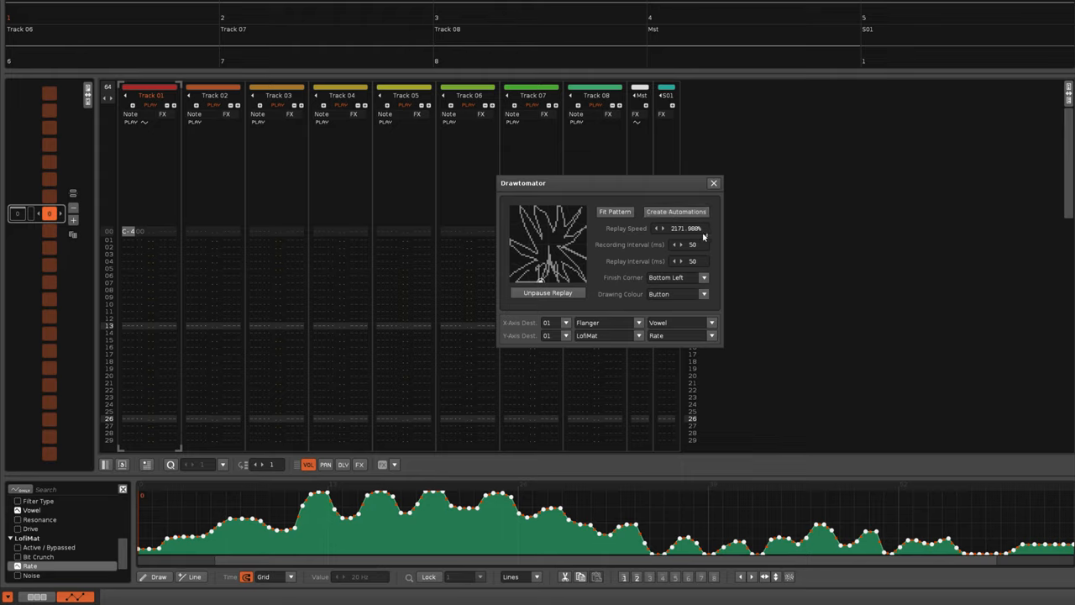